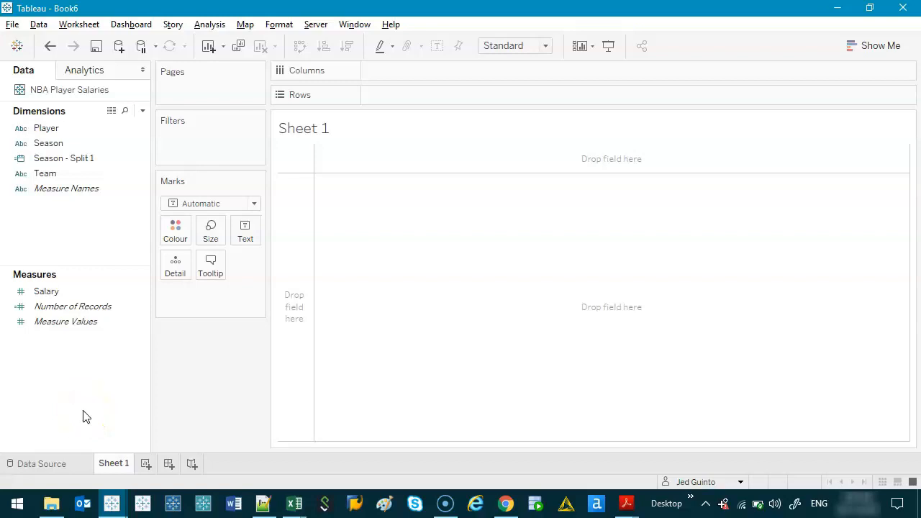
Plot SUM(Salary) per Team as horizontal bars, sorted descending with colour and labels.
click(48, 143)
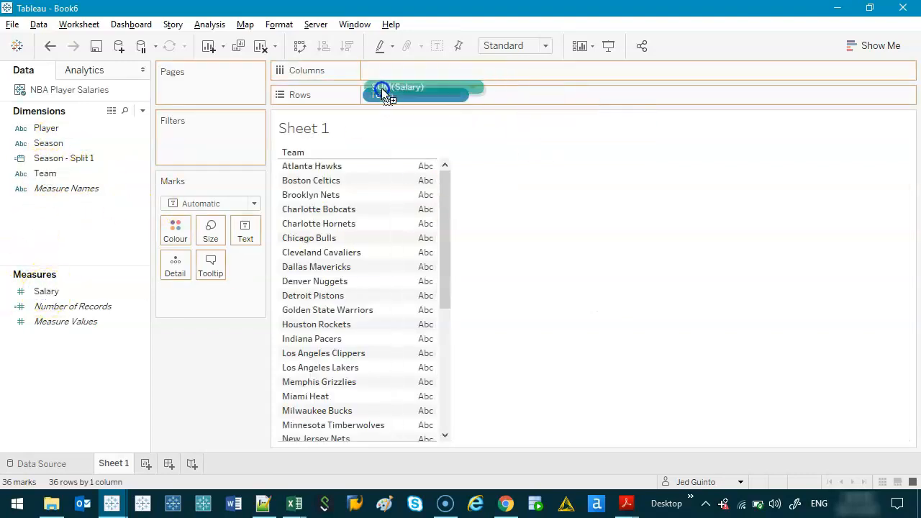
drag(414, 86, 403, 70)
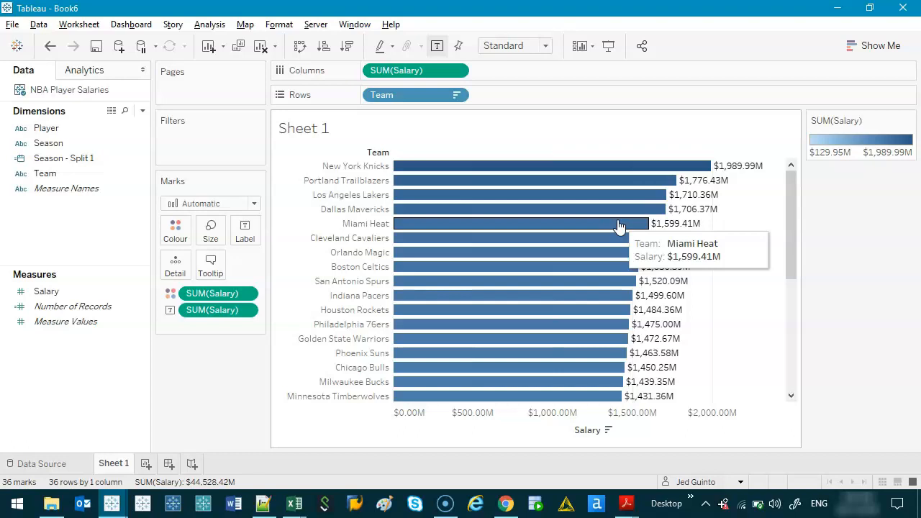
mouse_move(684, 47)
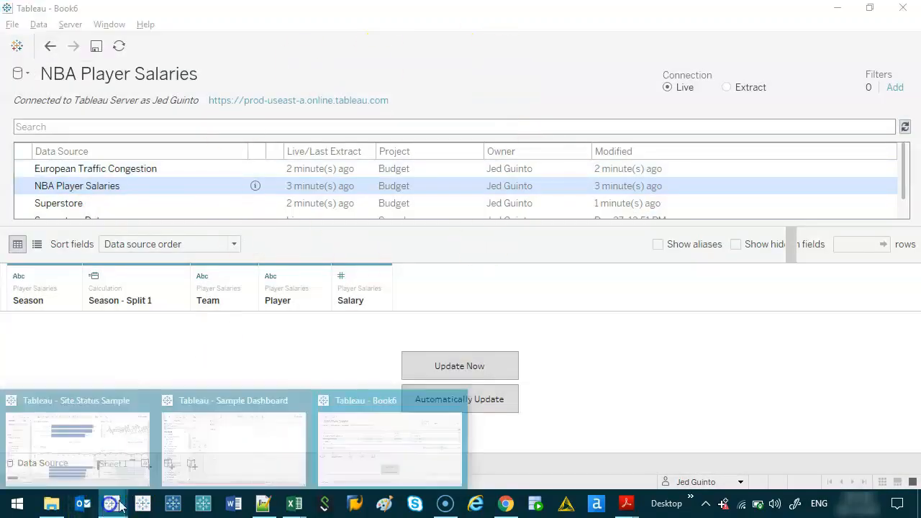
From the Sample Dashboard workbook's Data Source page, download a copy of NBA Player Salaries.
click(233, 400)
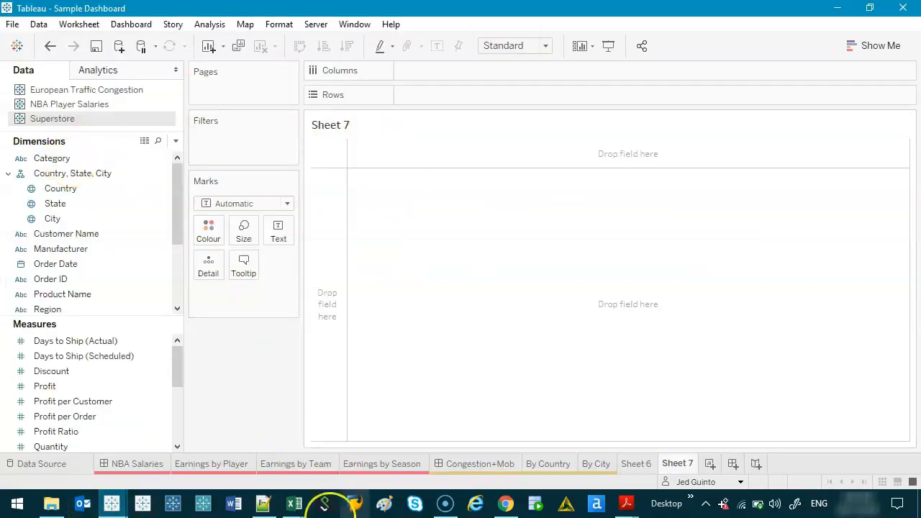
click(636, 463)
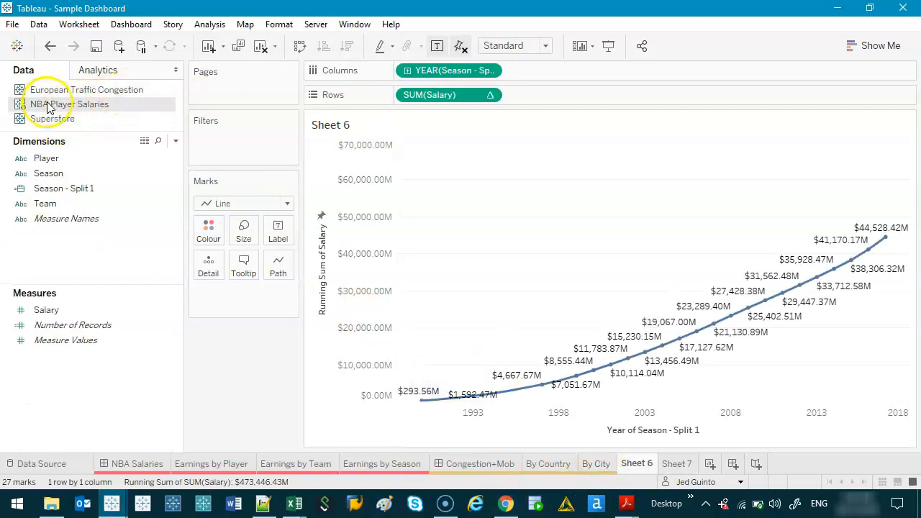
mouse_move(50, 105)
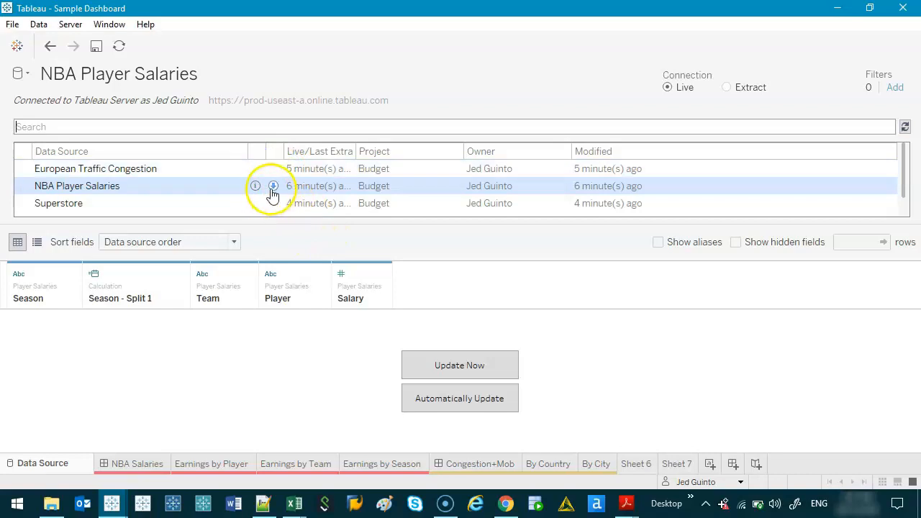
mouse_move(272, 185)
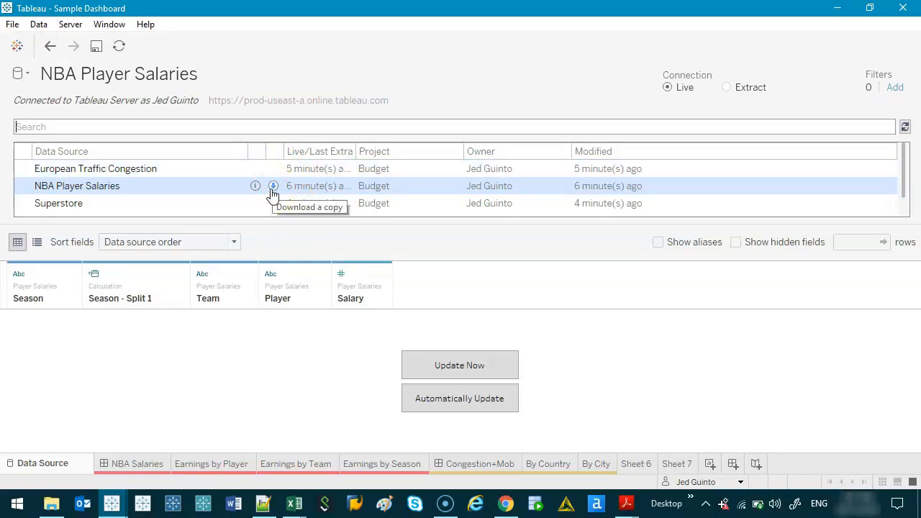
mouse_move(277, 196)
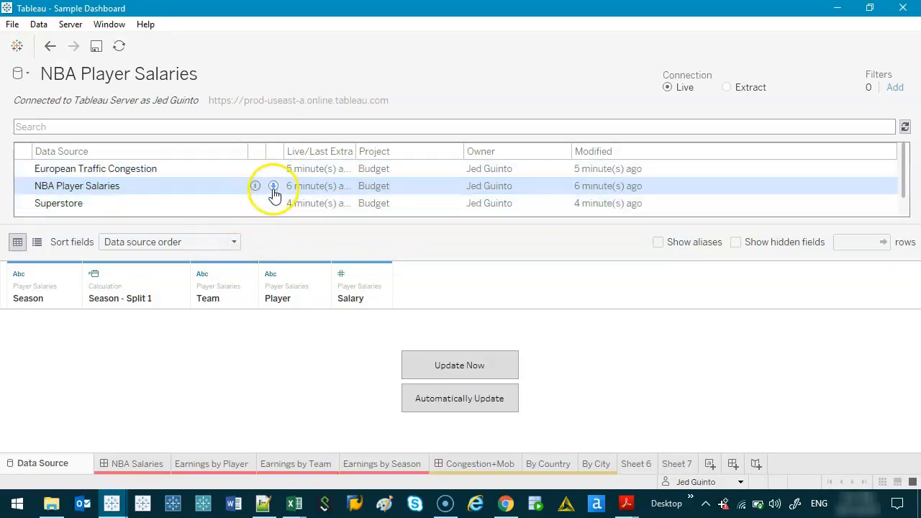
click(272, 186)
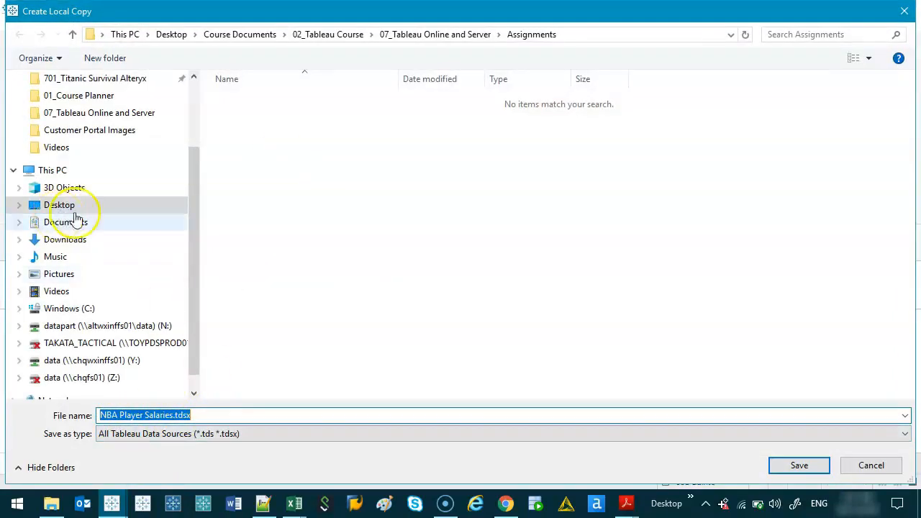
Save the .tdsx so NBA Player Salaries (local copy) joins the workbook's data sources.
click(799, 465)
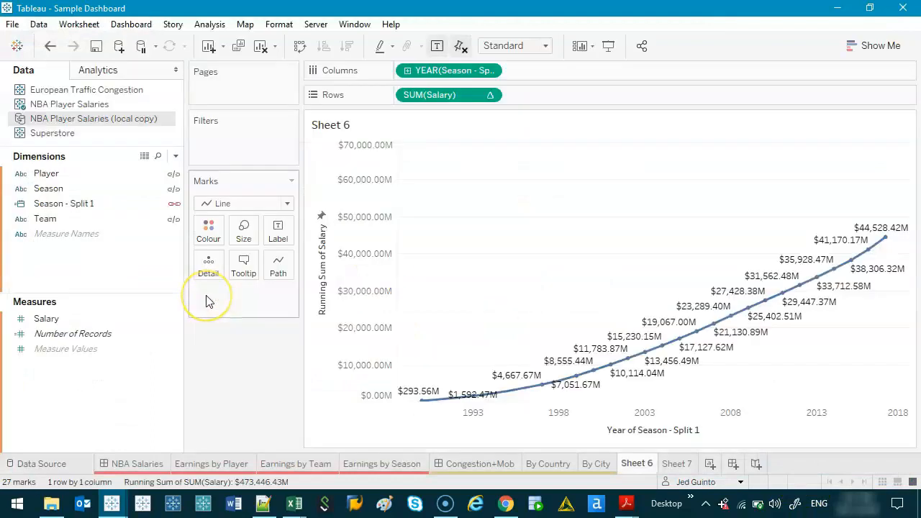
mouse_move(27, 112)
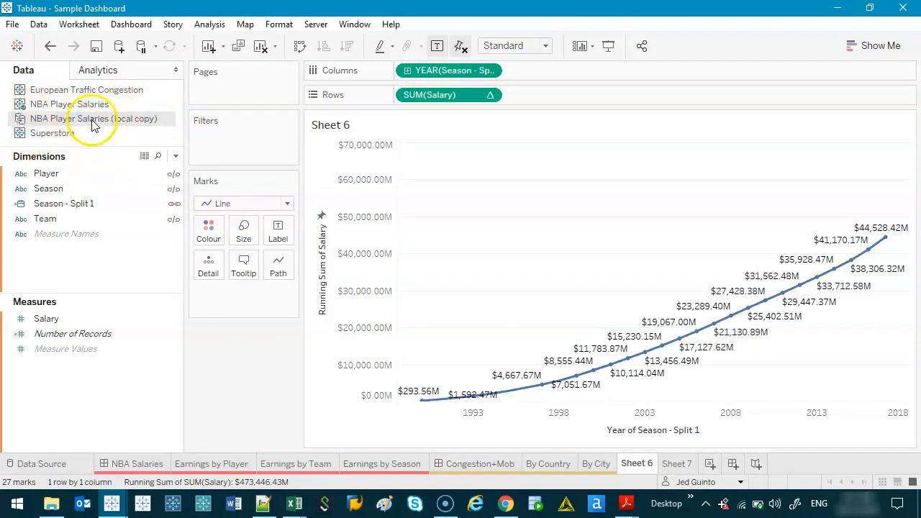
Edit the local copy and add a calculated field New with formula 1.
right_click(94, 118)
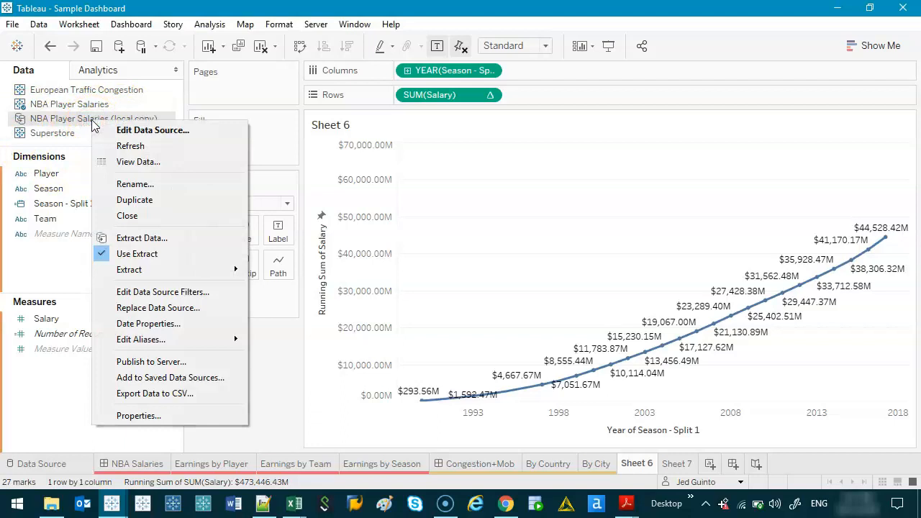
mouse_move(105, 130)
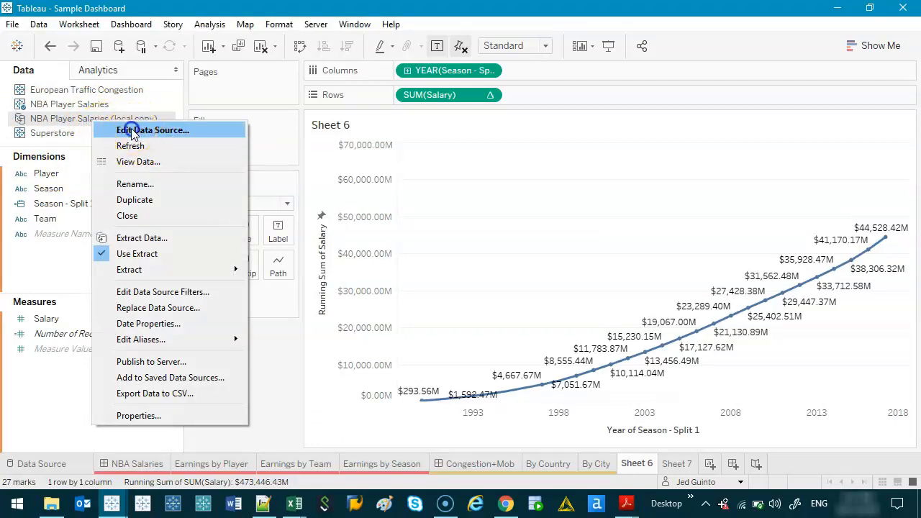
click(153, 130)
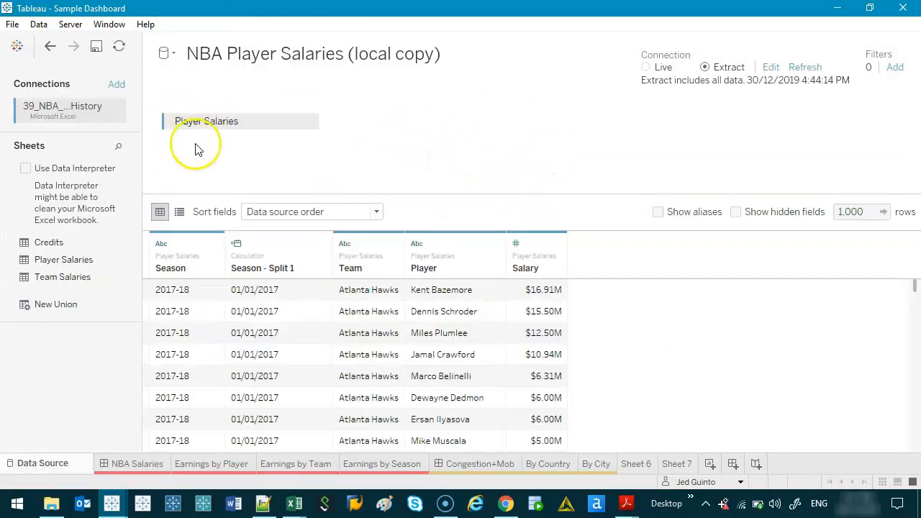
mouse_move(638, 463)
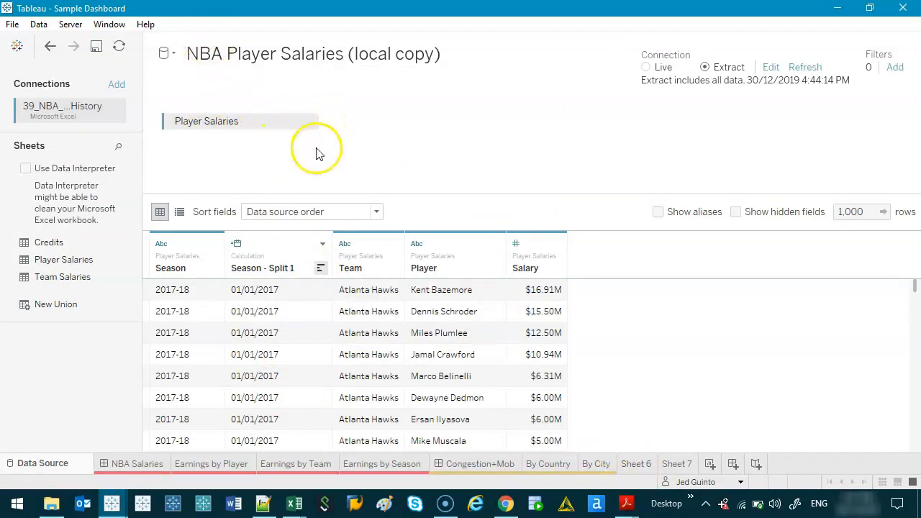
right_click(290, 243)
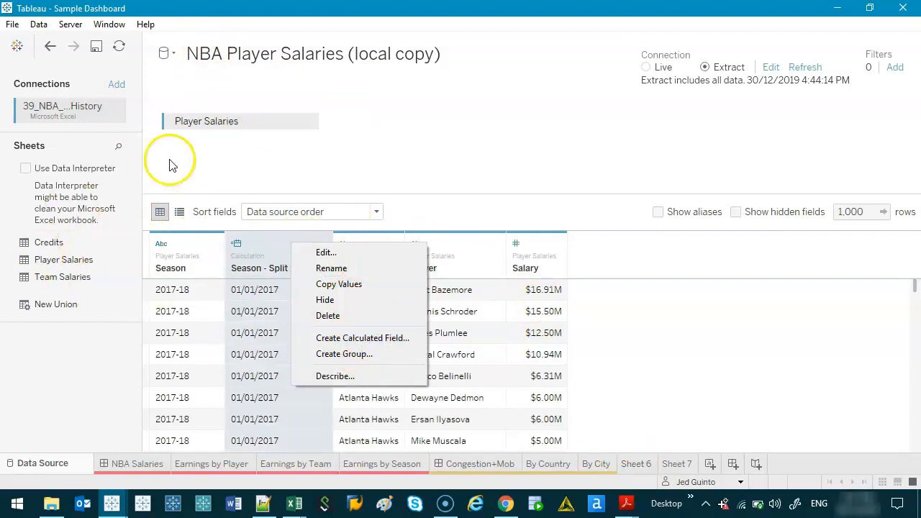
mouse_move(343, 338)
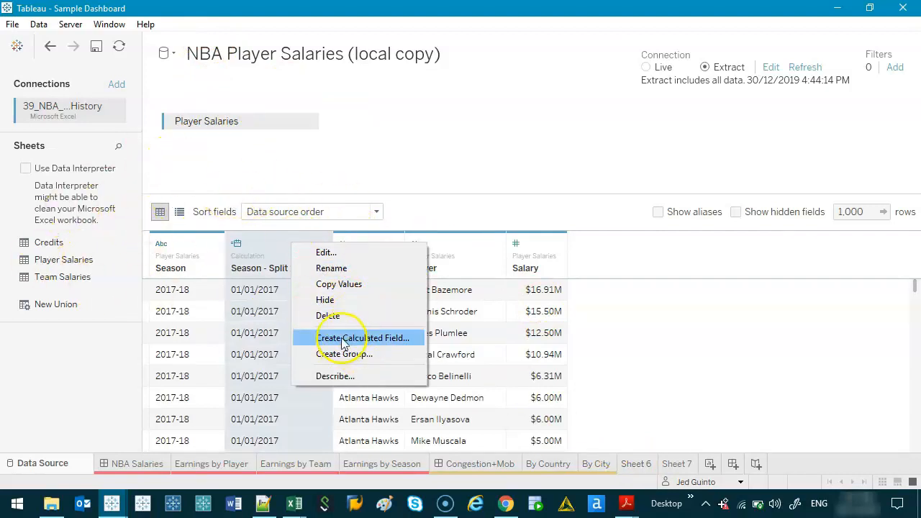
click(365, 338)
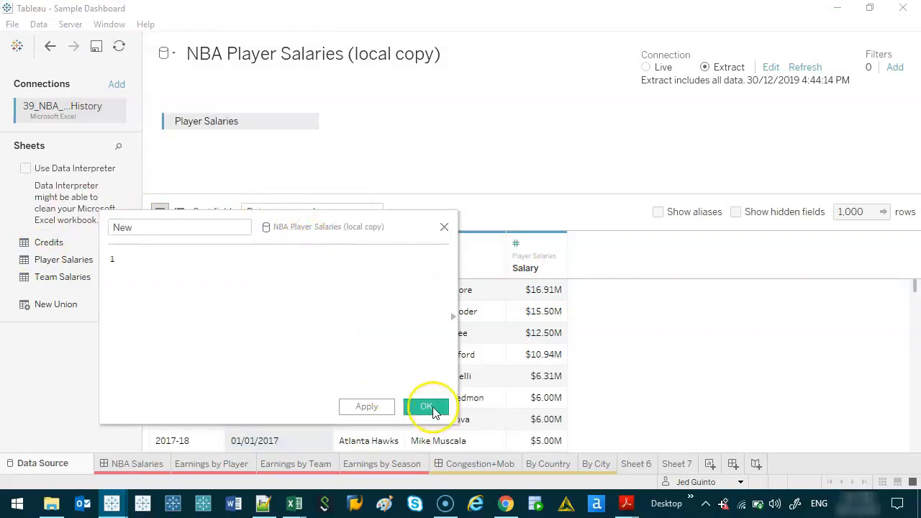
click(429, 406)
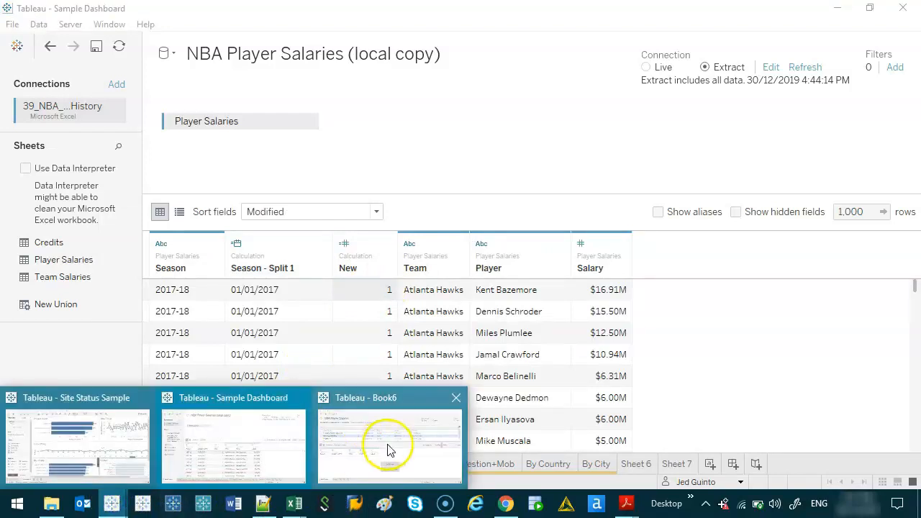
Leave the Data Source page for Sheet 7, where New appears among the measures.
click(389, 446)
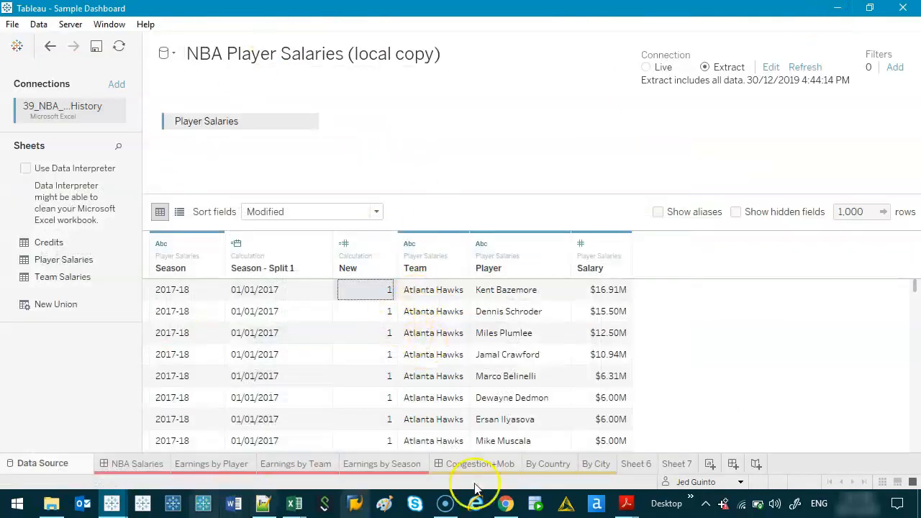
click(677, 463)
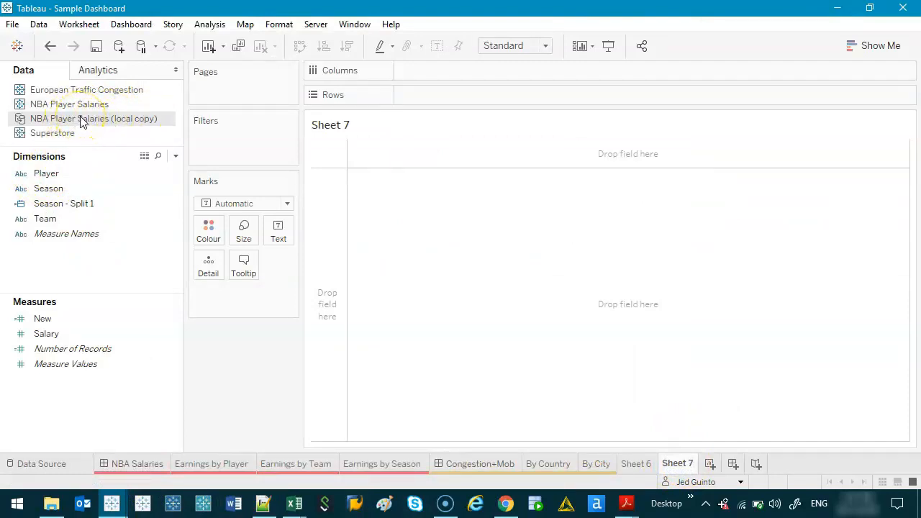
Set up publishing as the existing NBA Player Salaries name with Update workbook unchecked.
click(315, 24)
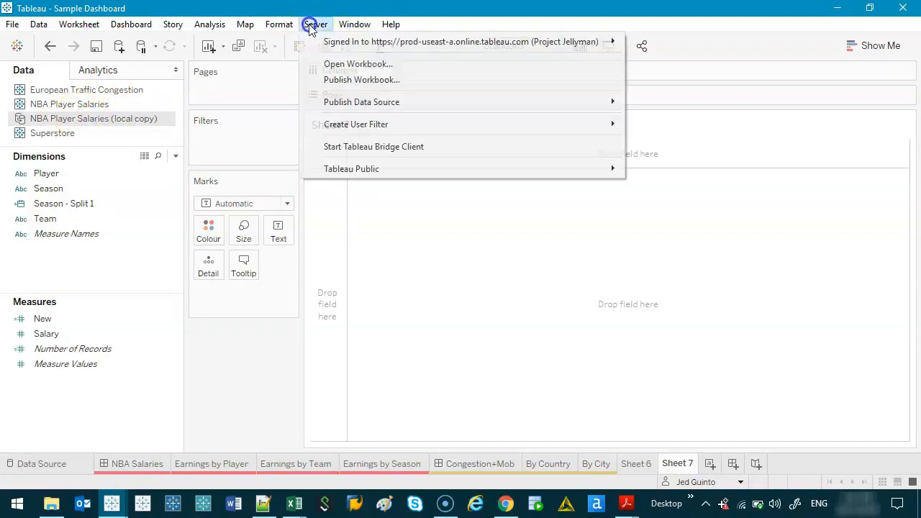
mouse_move(362, 101)
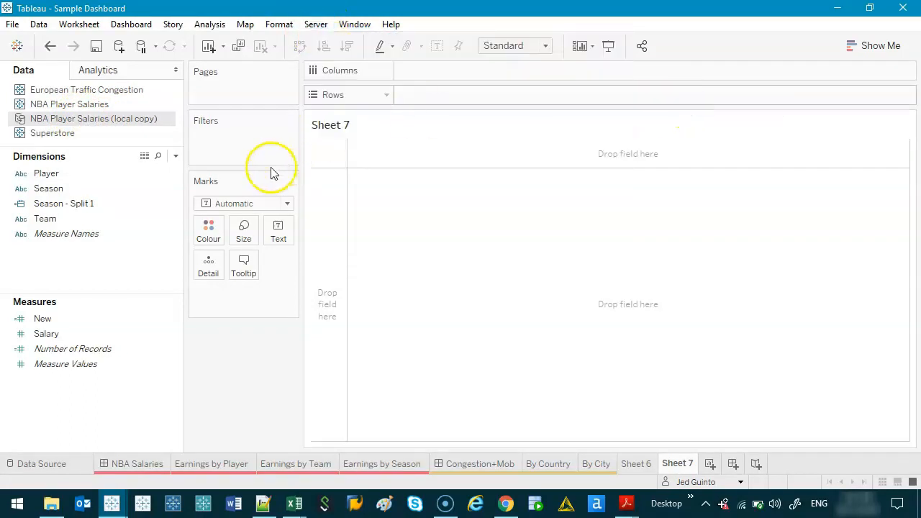
mouse_move(303, 186)
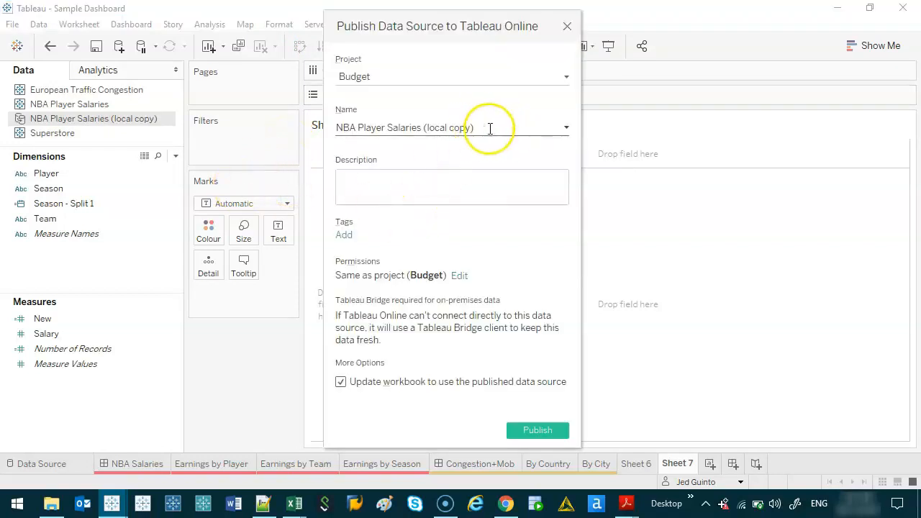
click(564, 127)
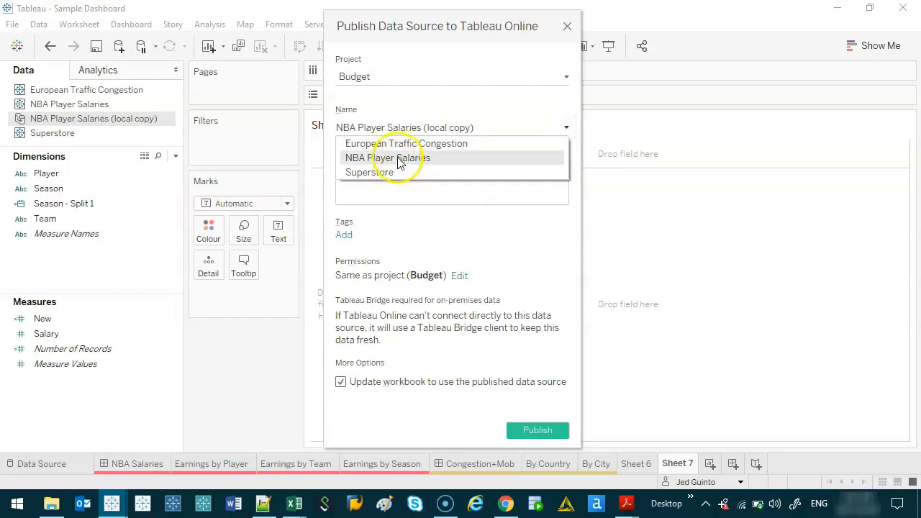
click(395, 158)
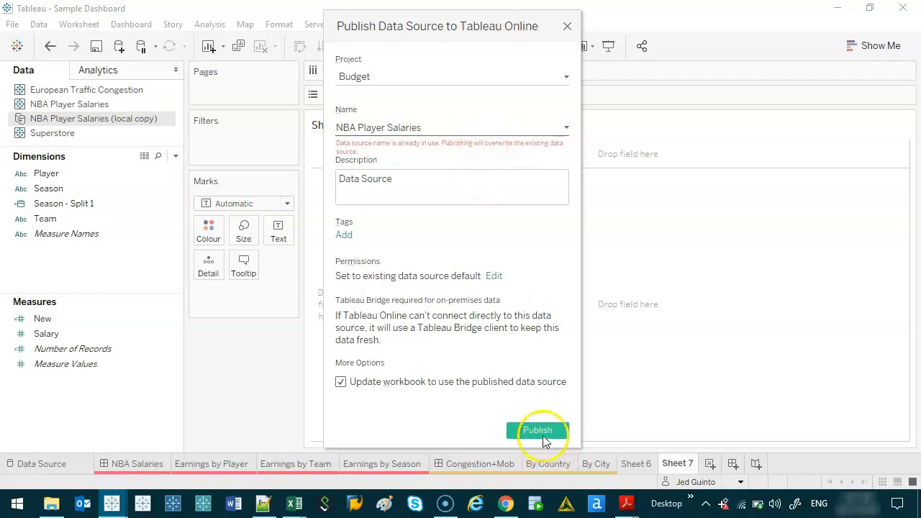
click(340, 381)
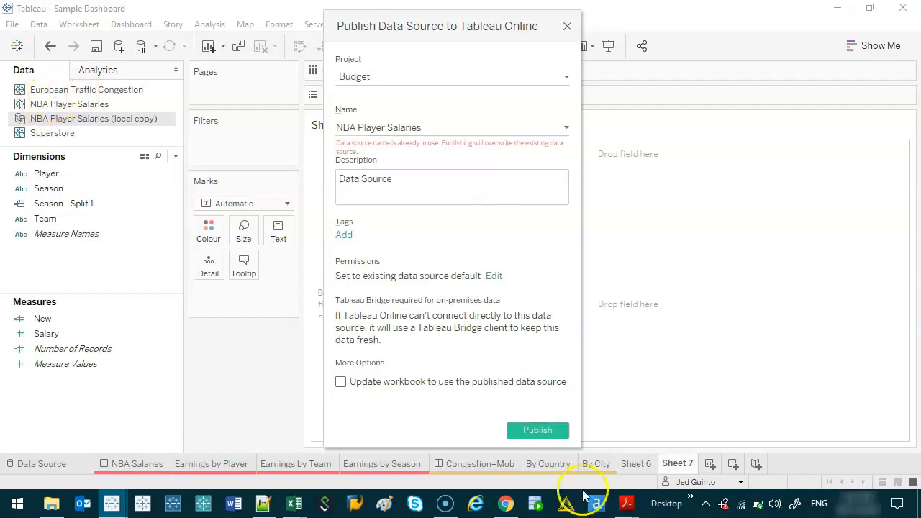
Publish to Tableau Online and confirm overwriting the existing NBA Player Salaries source.
click(538, 430)
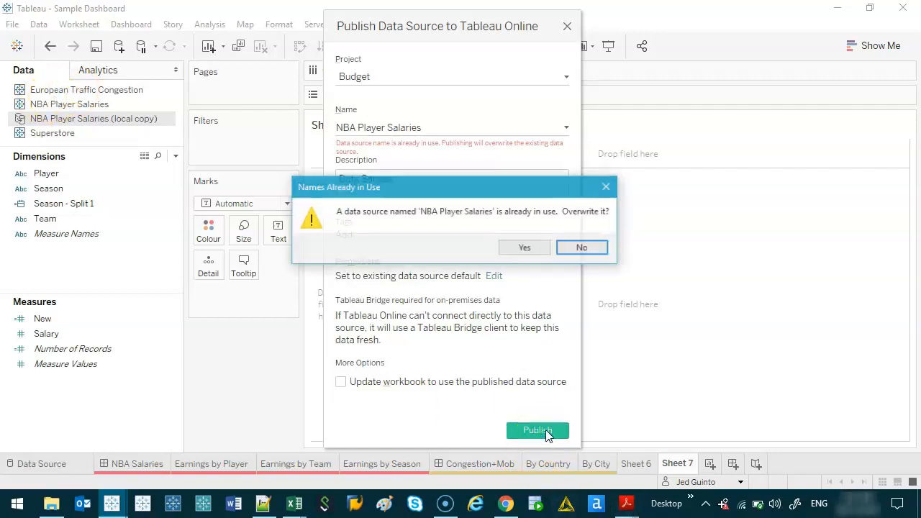
click(523, 247)
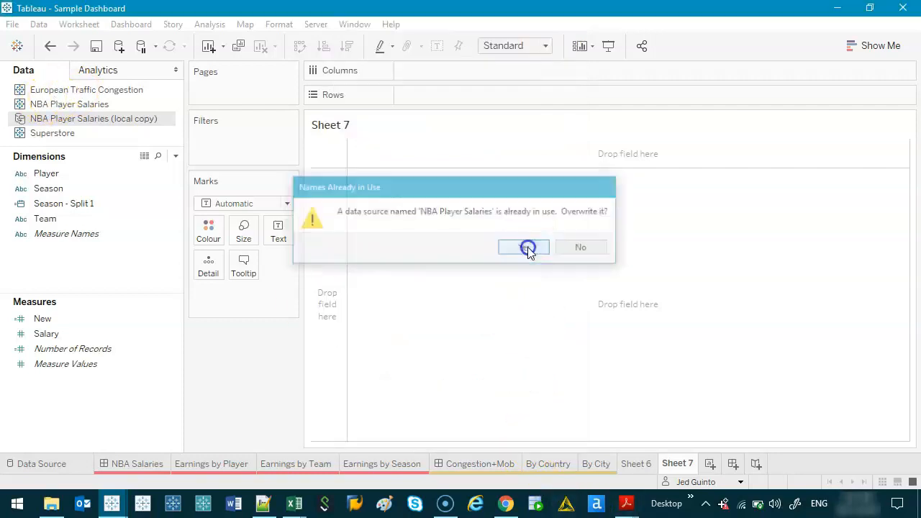
click(524, 246)
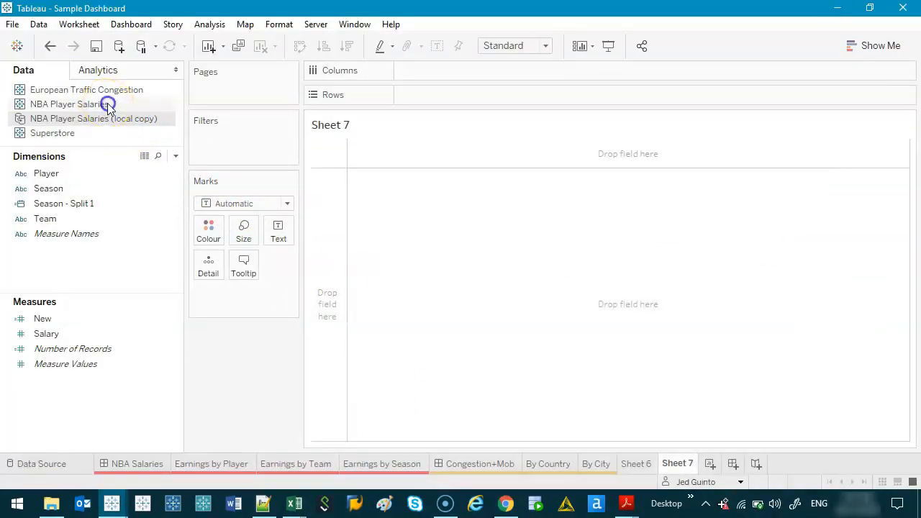
mouse_move(133, 128)
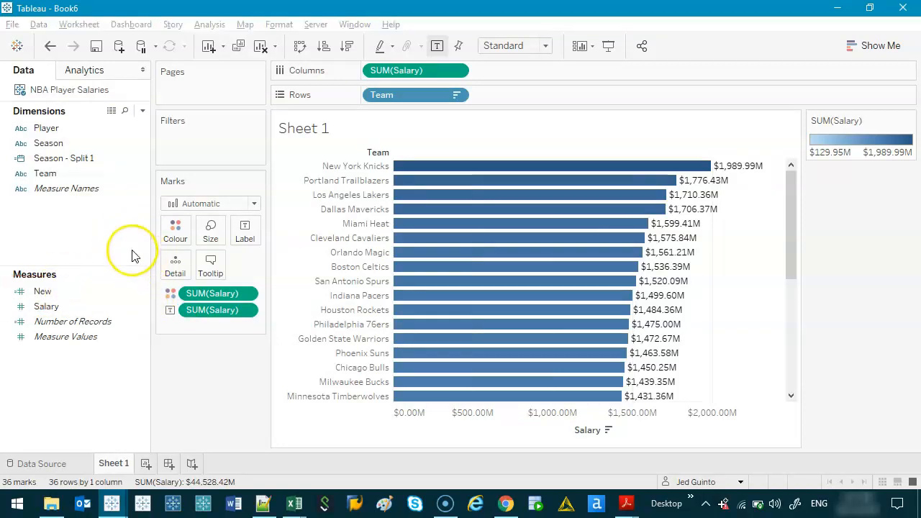
mouse_move(134, 256)
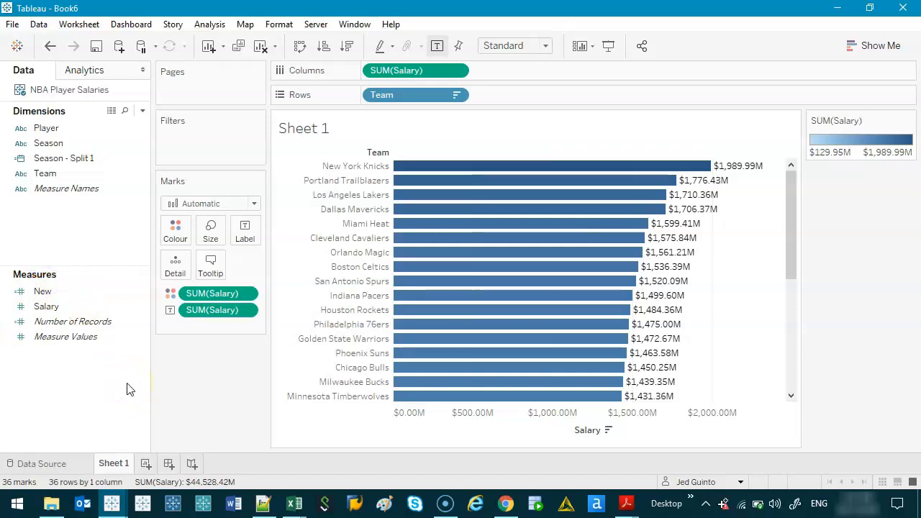
mouse_move(117, 379)
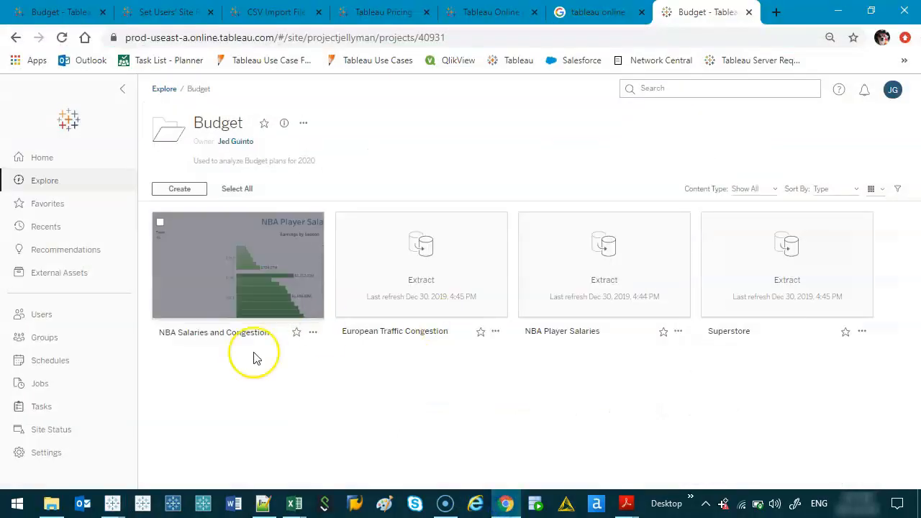
From Explore, create a top-level project named Sandbox beside Budget, default and Samples.
click(164, 89)
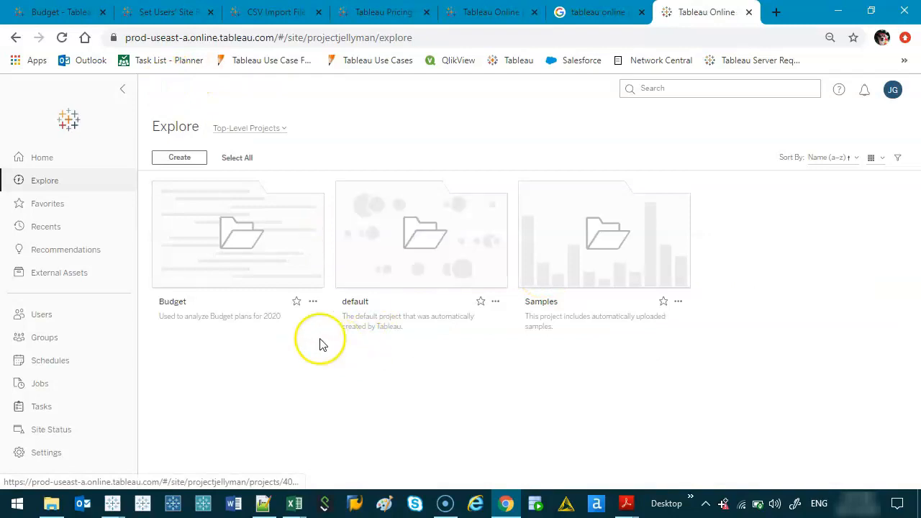
mouse_move(302, 370)
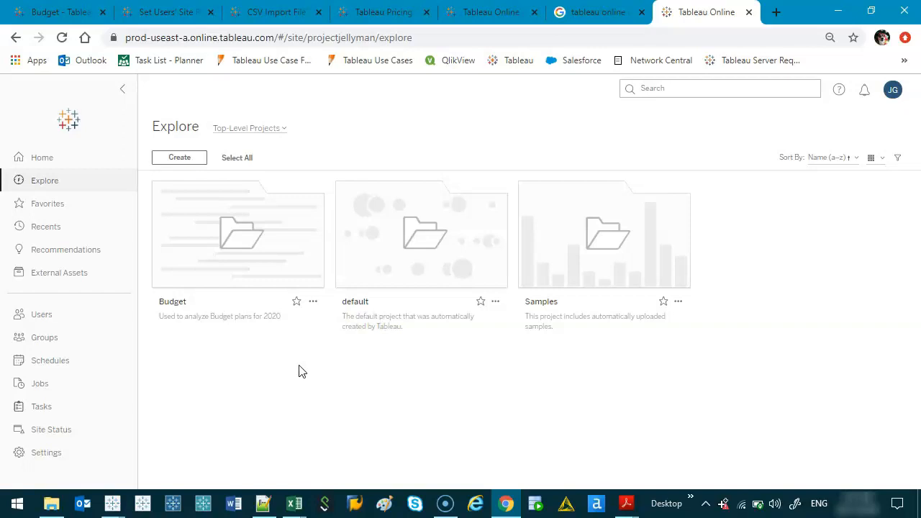
click(179, 157)
text(Sandbox)
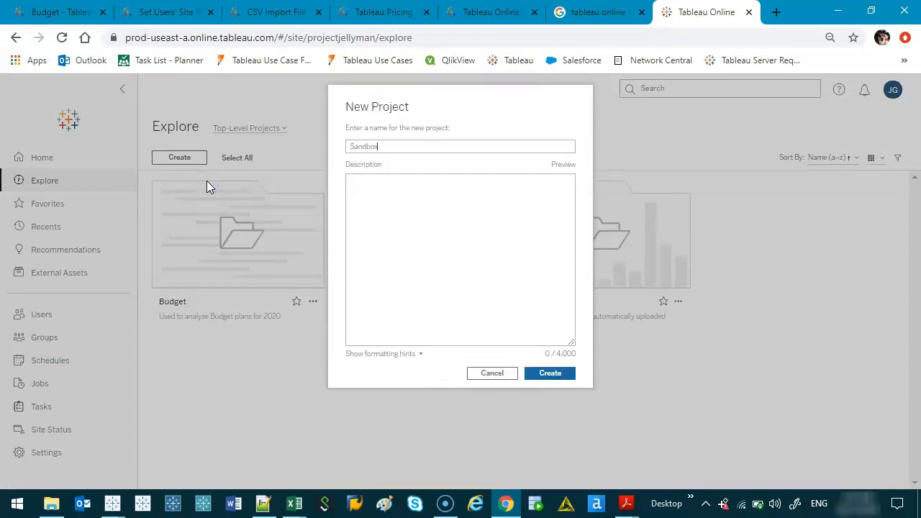
click(549, 372)
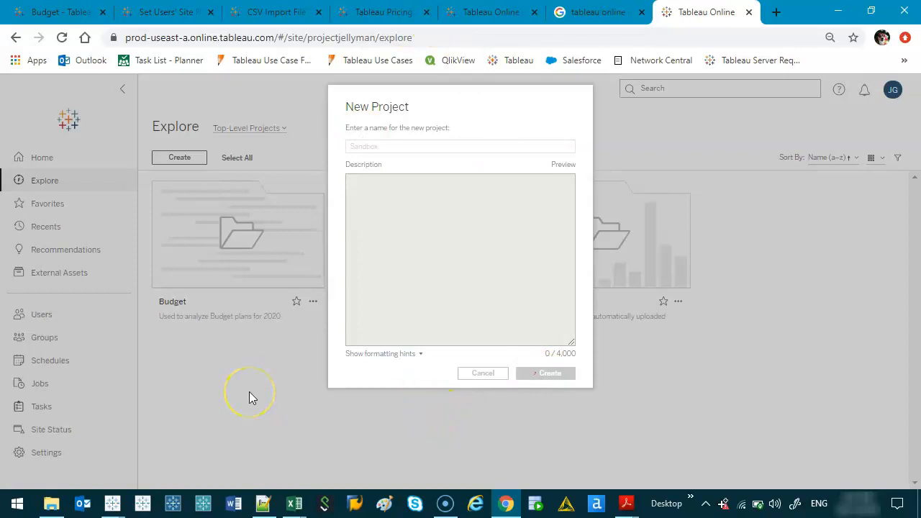
click(545, 373)
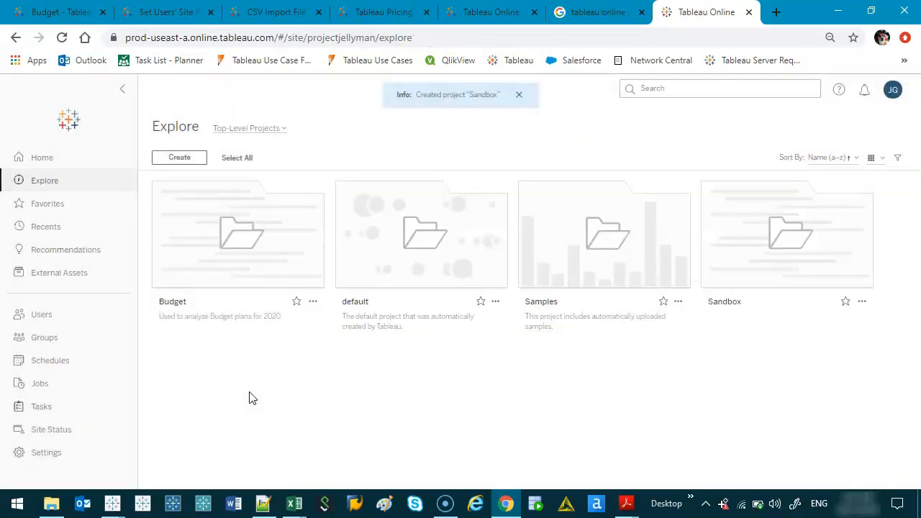
mouse_move(779, 238)
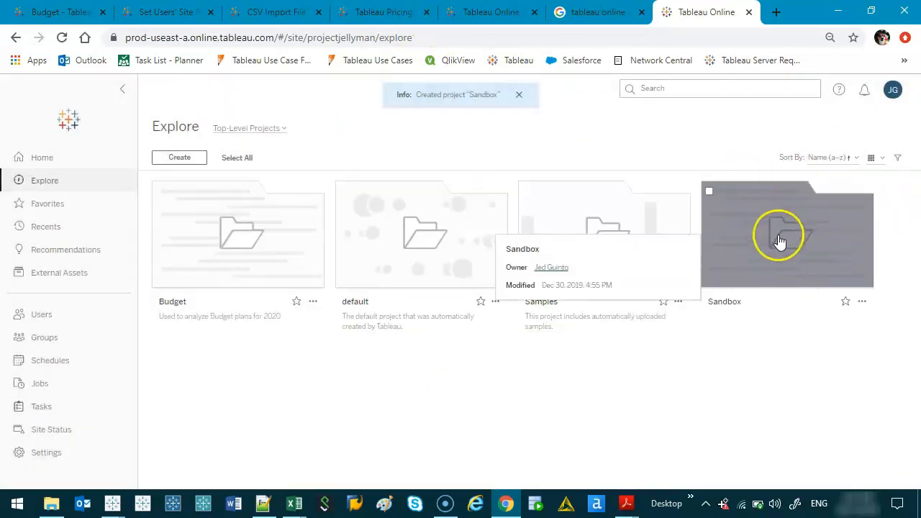
mouse_move(788, 240)
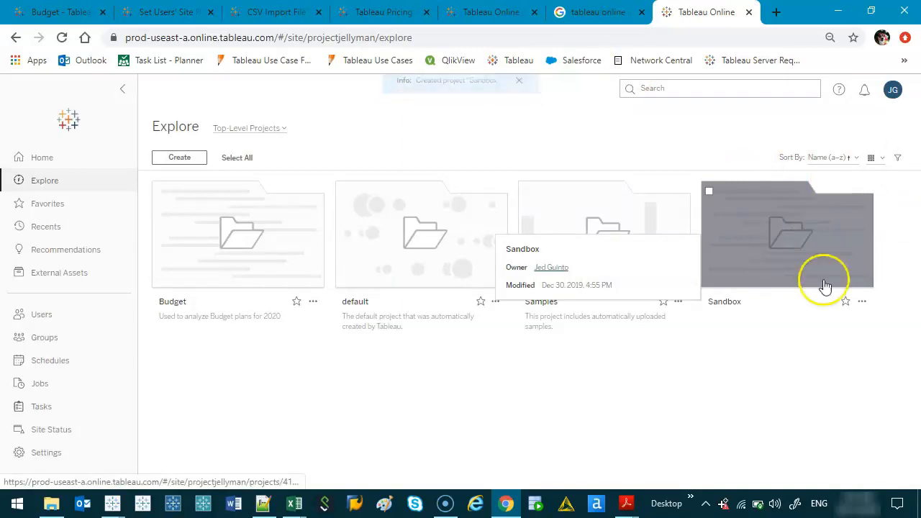
Edit Sandbox's All Users permission rule and set every capability column to Denied.
click(861, 301)
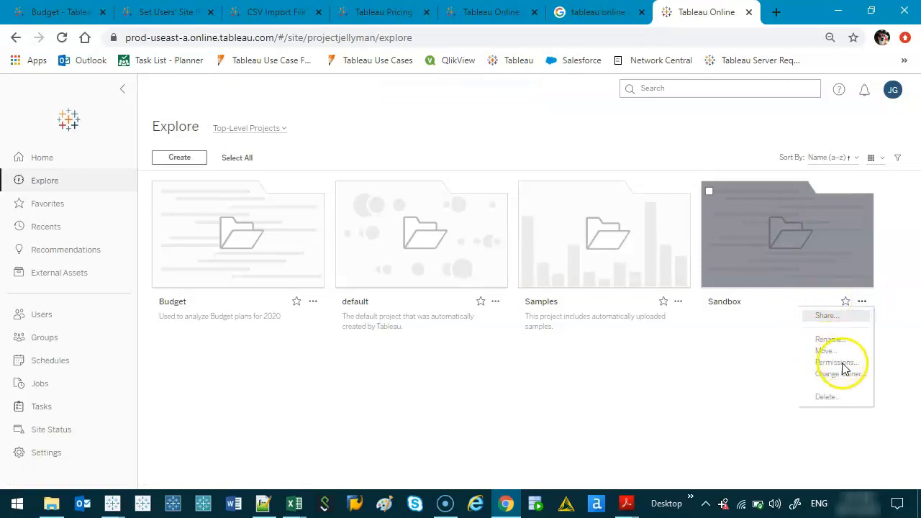
click(839, 363)
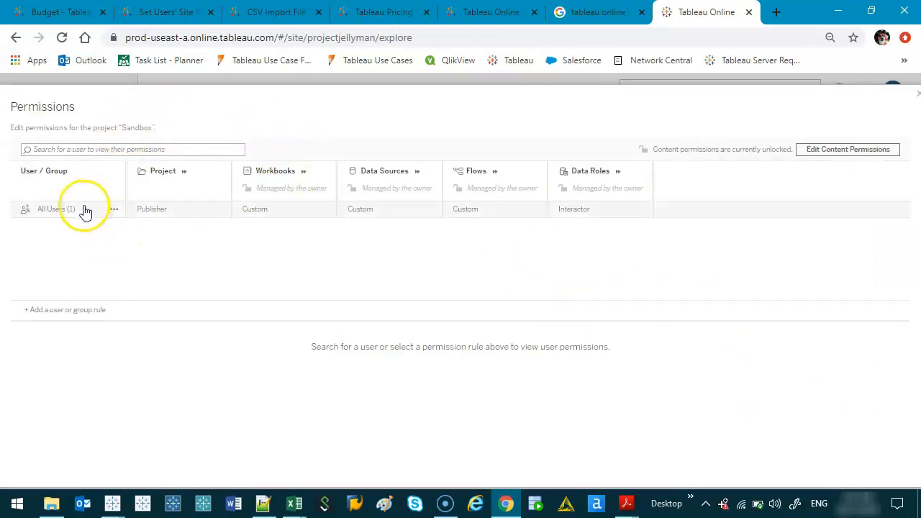
click(56, 209)
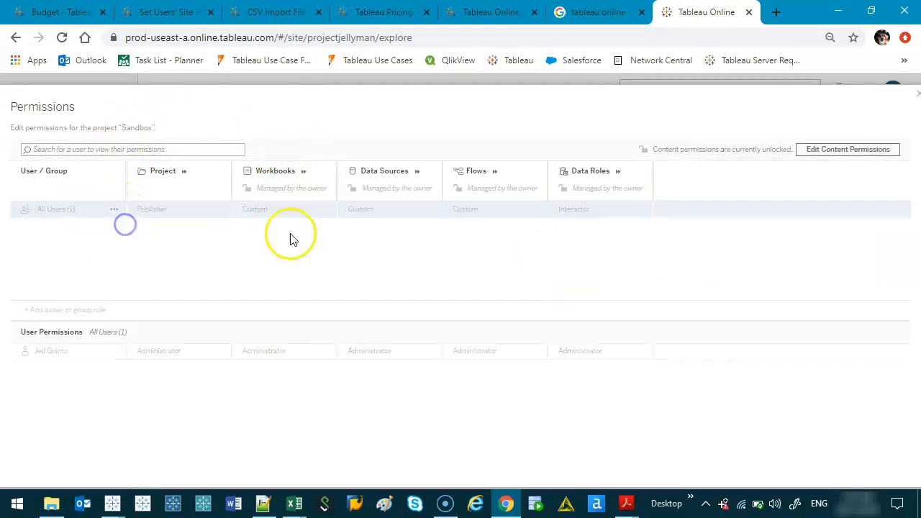
click(328, 209)
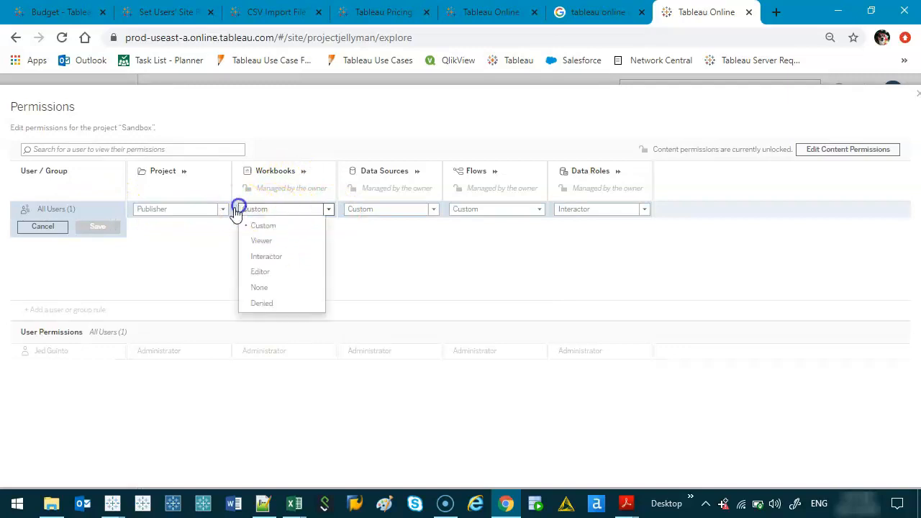
click(261, 303)
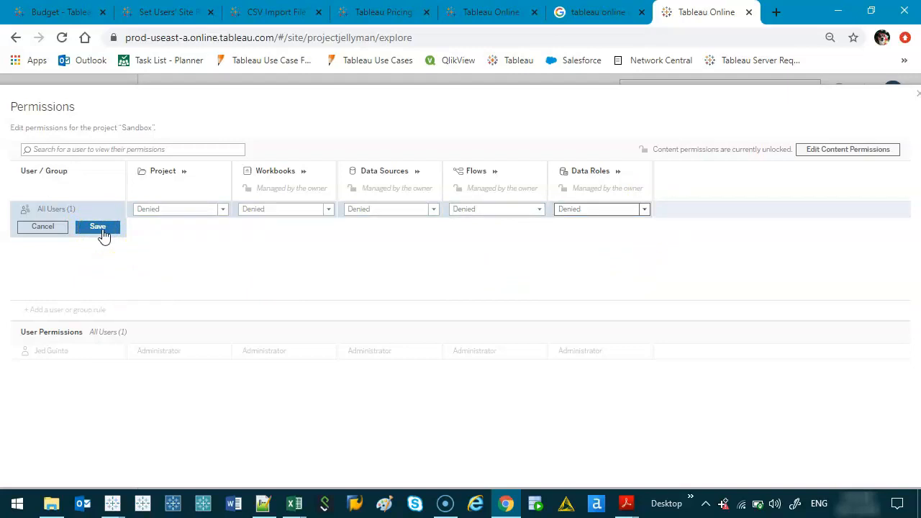
mouse_move(104, 236)
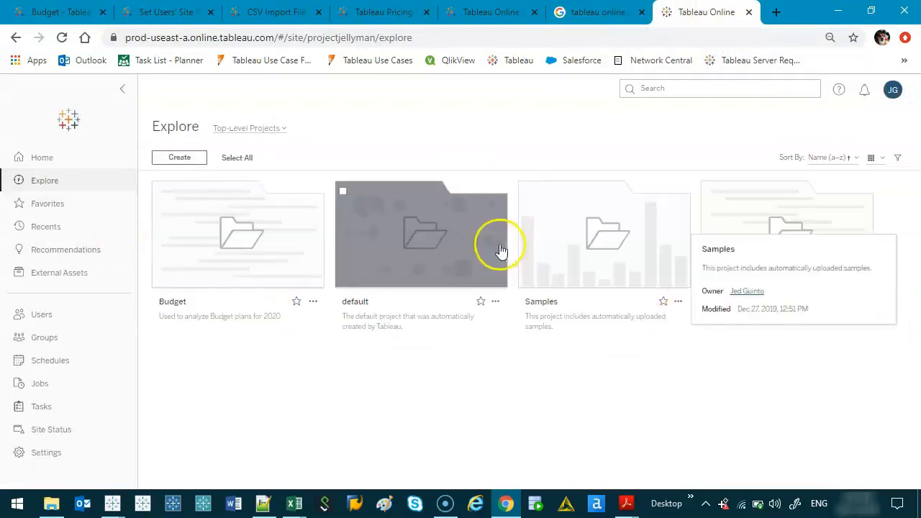
Inside the Budget project, start a Move for the NBA Player Salaries data source.
double_click(424, 233)
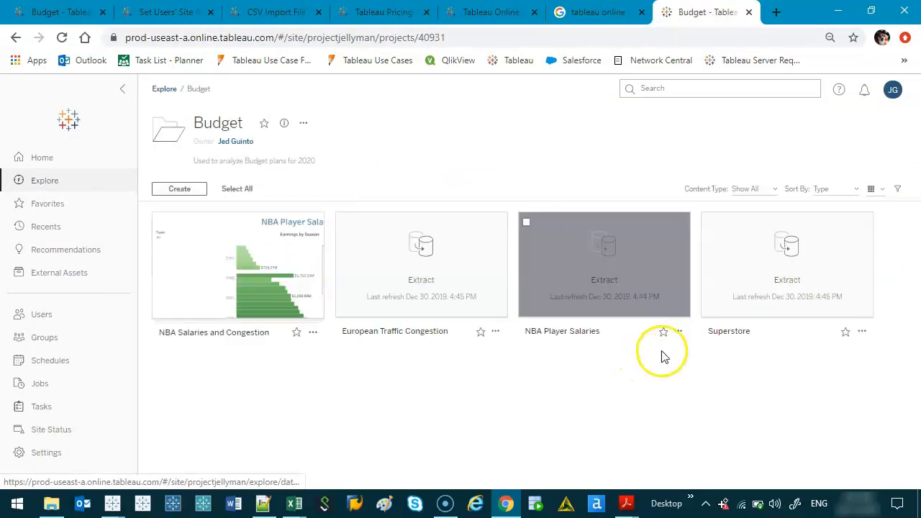
click(679, 331)
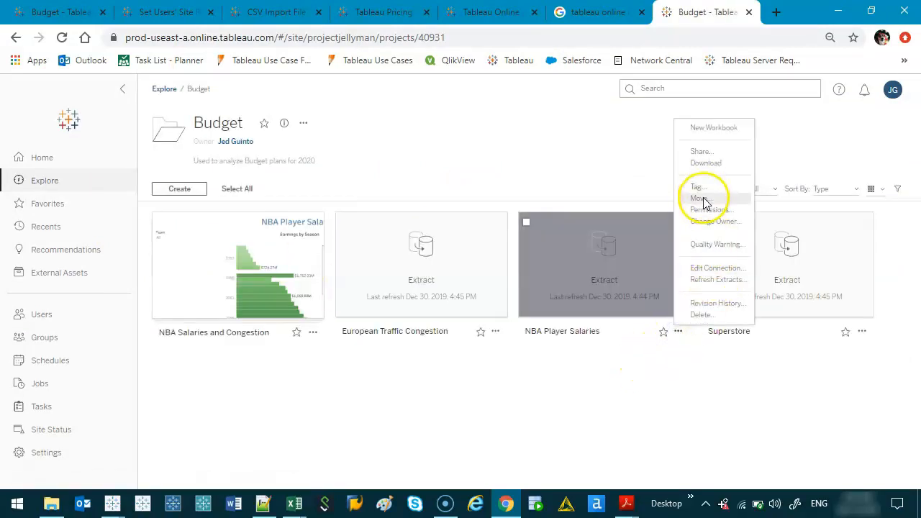
click(698, 198)
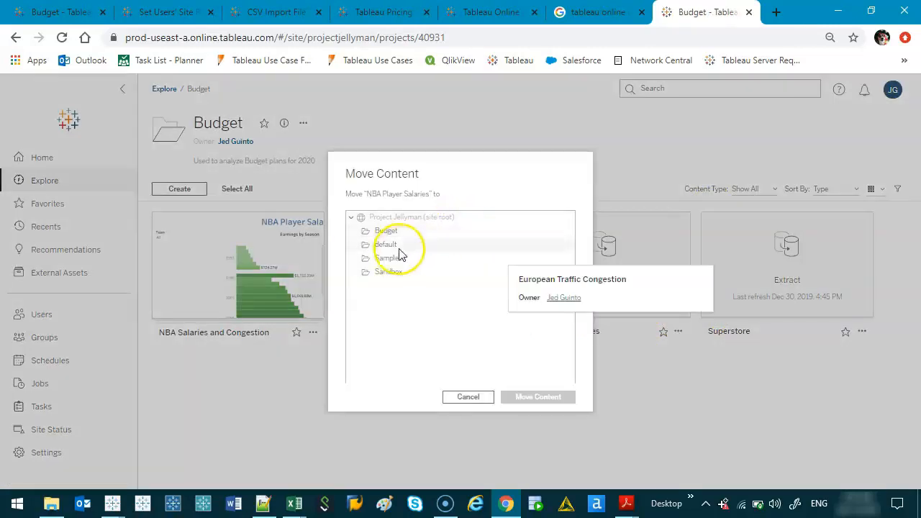